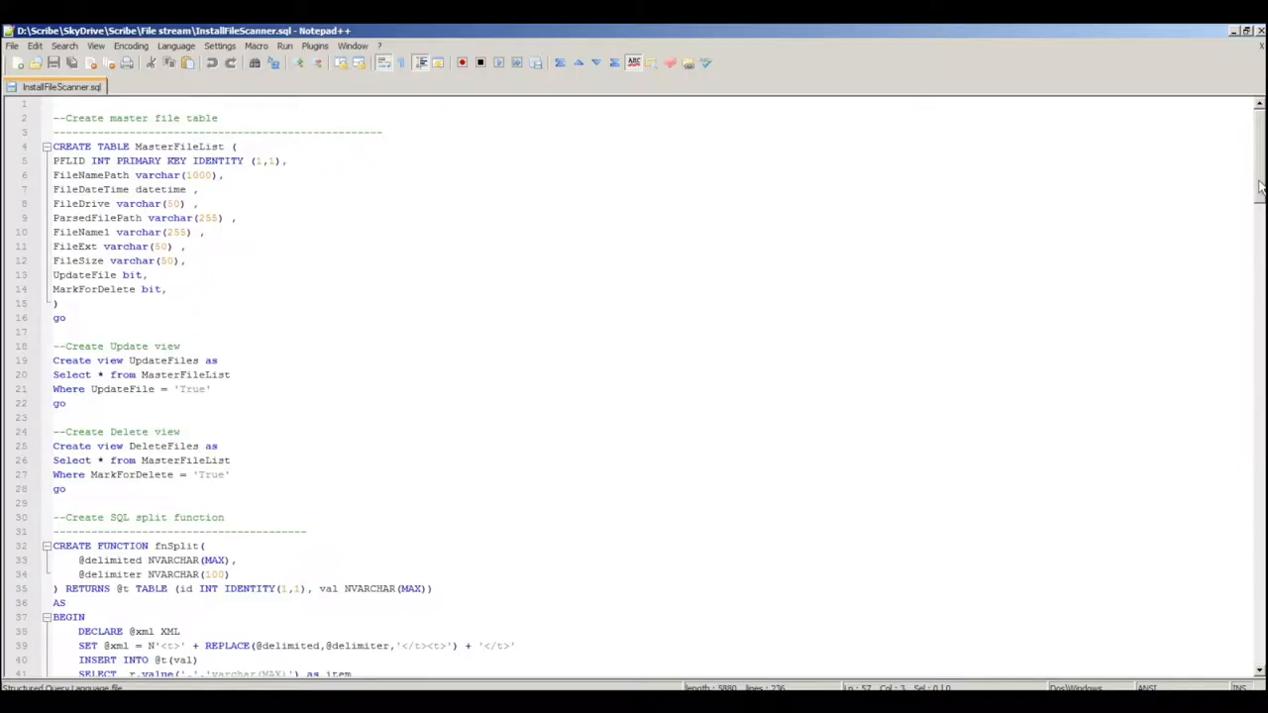
Review the three MasterFileList rows flagged for update in SQL Server Management Studio
{"action": "scroll", "scroll_direction": "down", "scroll_amount": 3}
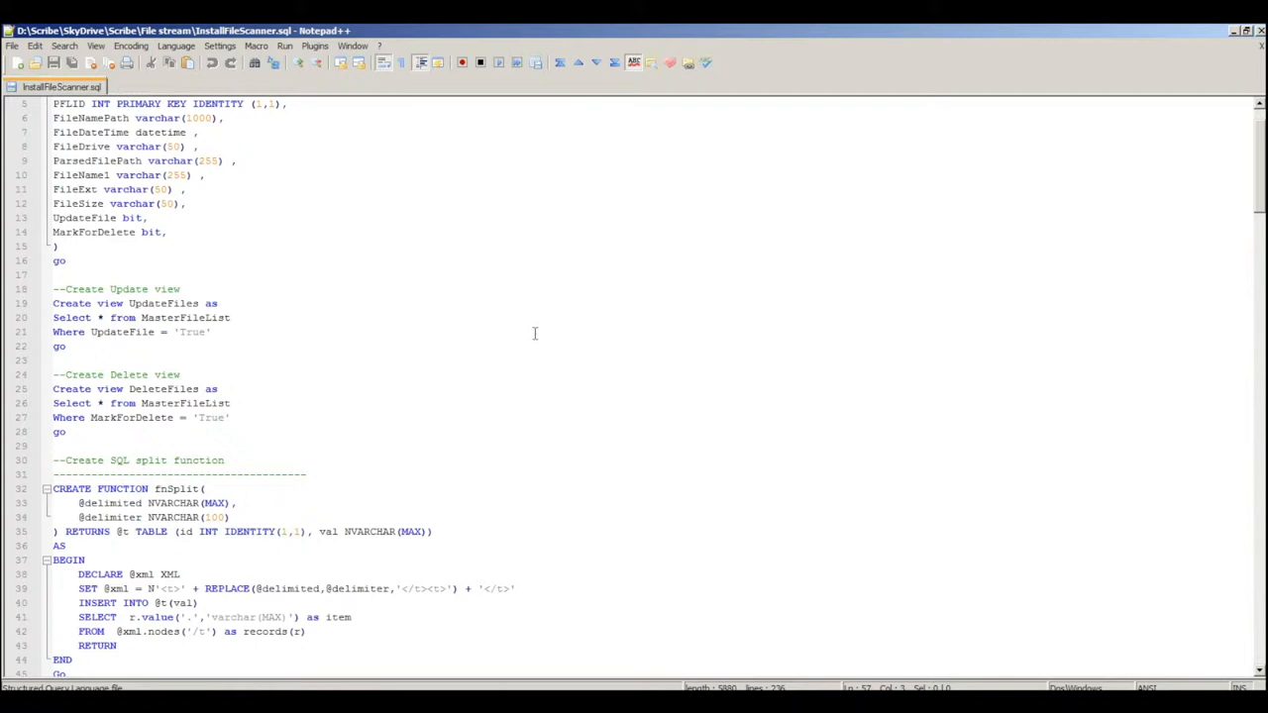
{"action": "mouse_move", "coordinate": [339, 401]}
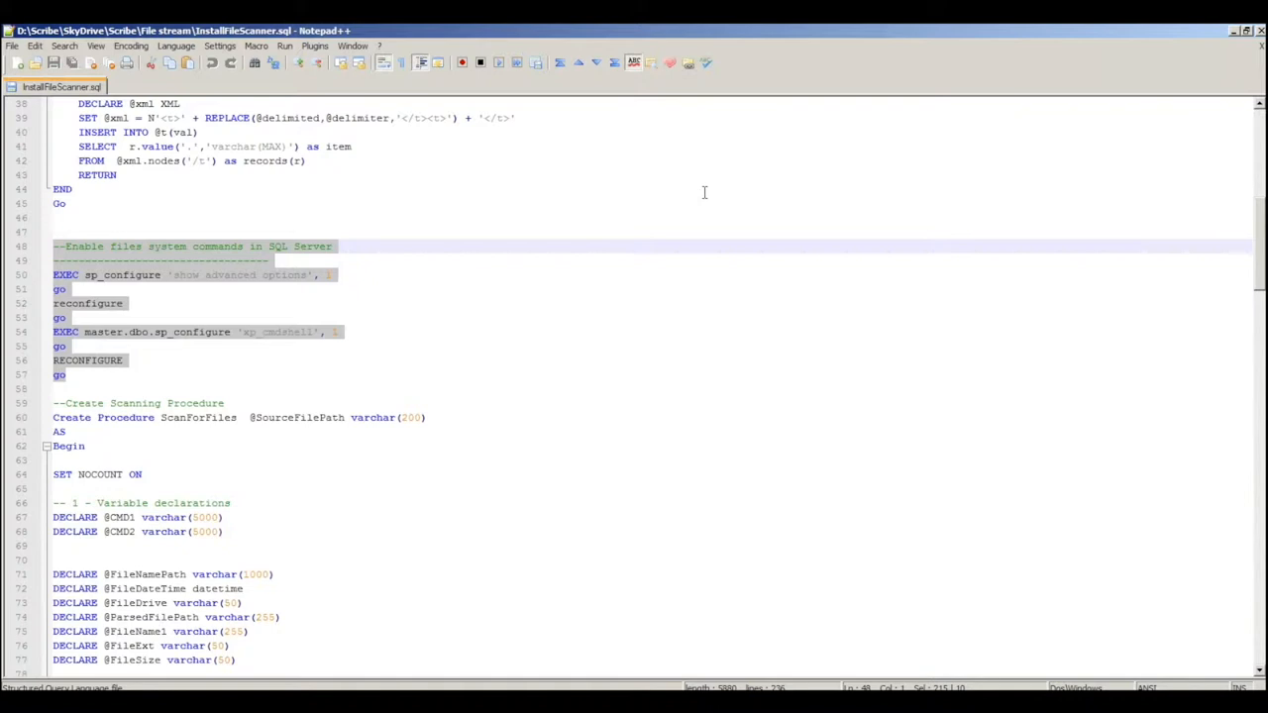
{"action": "left_click", "coordinate": [125, 359]}
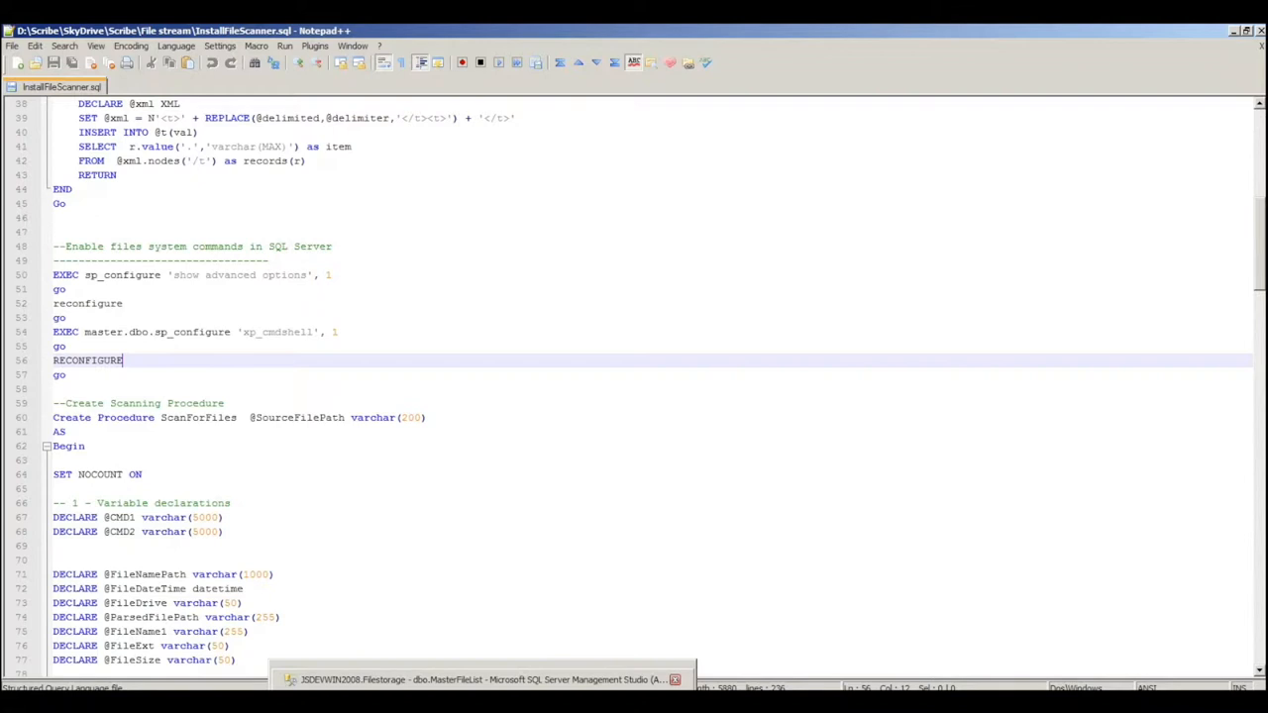
{"action": "left_click", "coordinate": [481, 680]}
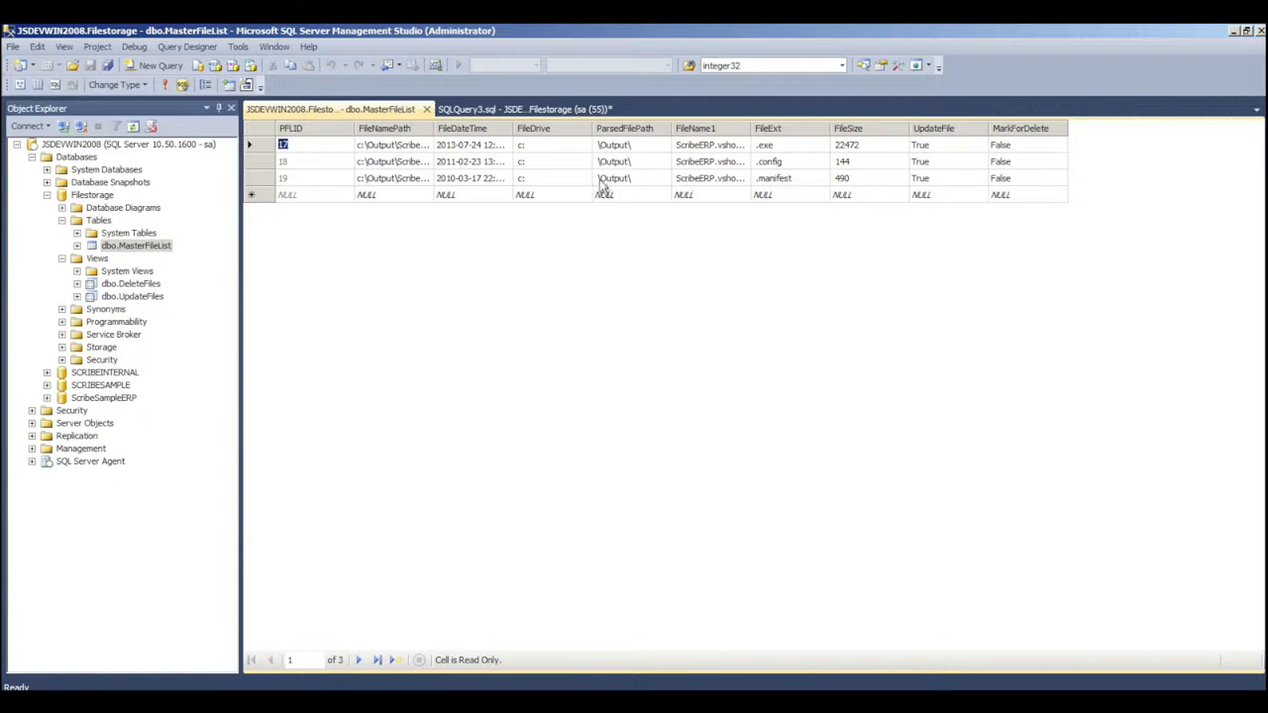
{"action": "mouse_move", "coordinate": [945, 198]}
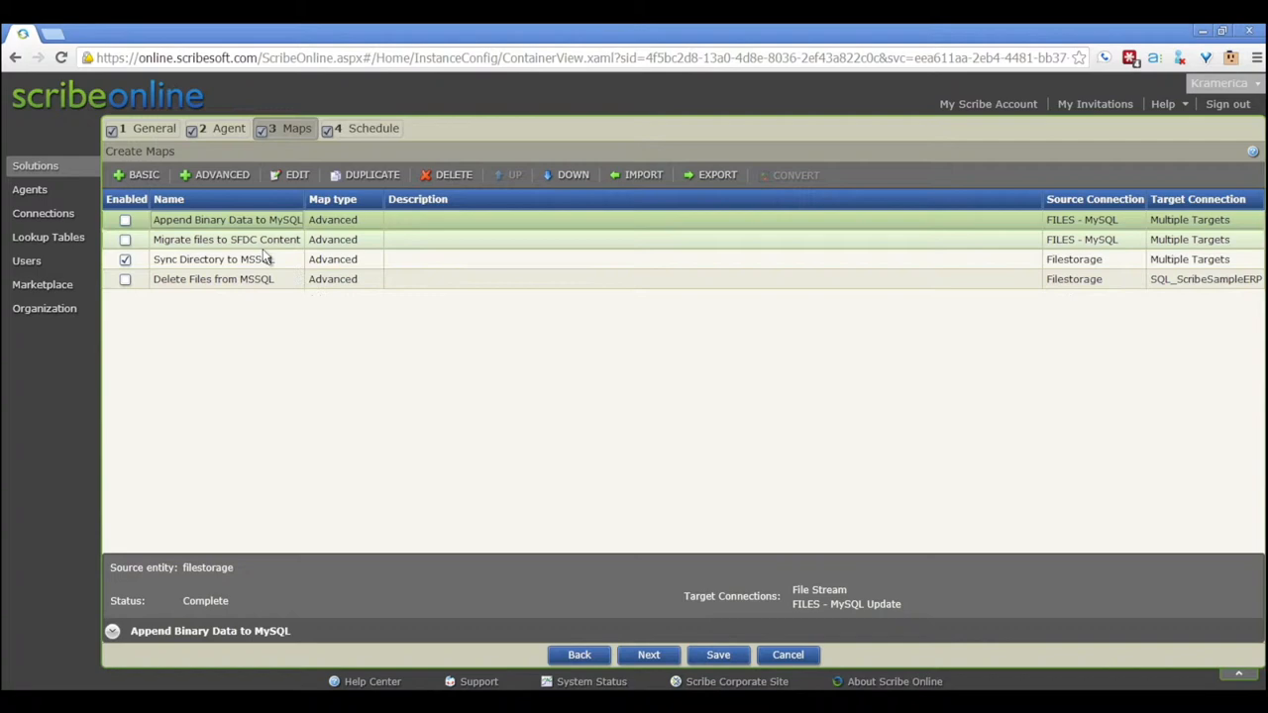
Open the Sync Directory to MSSQL map and review its Query UpdateFiles step settings
{"action": "double_click", "coordinate": [212, 259]}
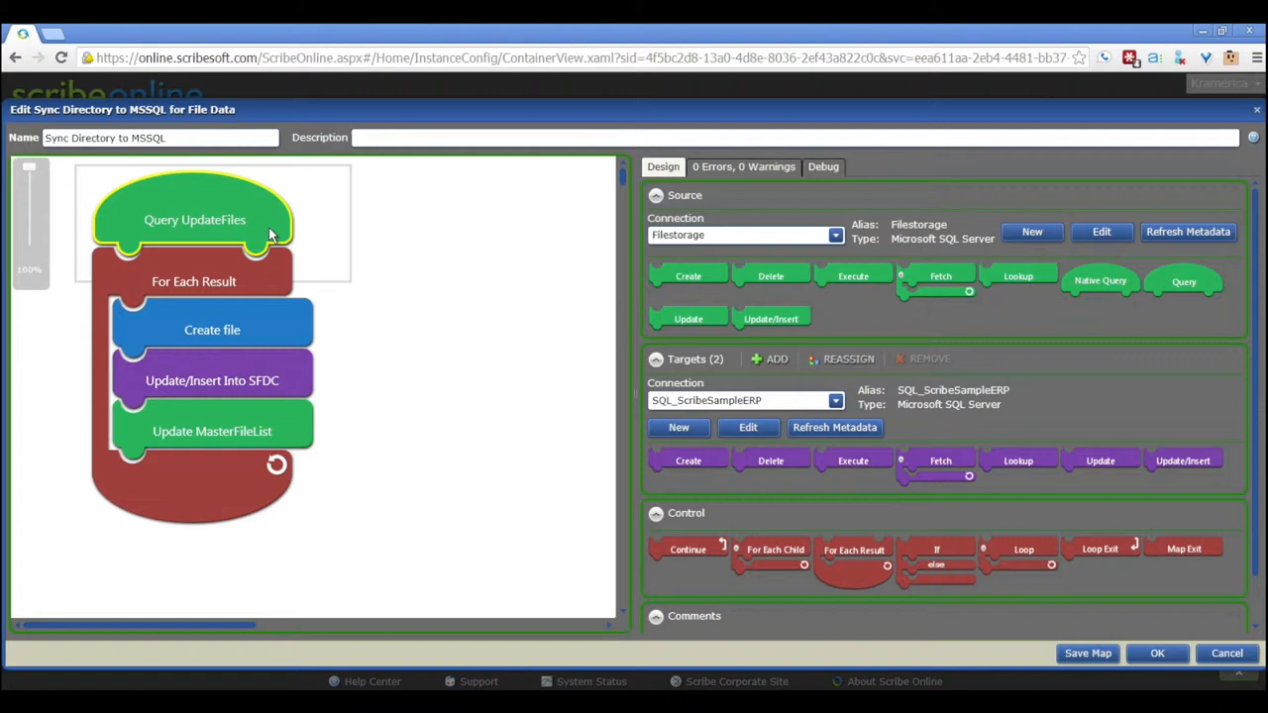
{"action": "double_click", "coordinate": [194, 219]}
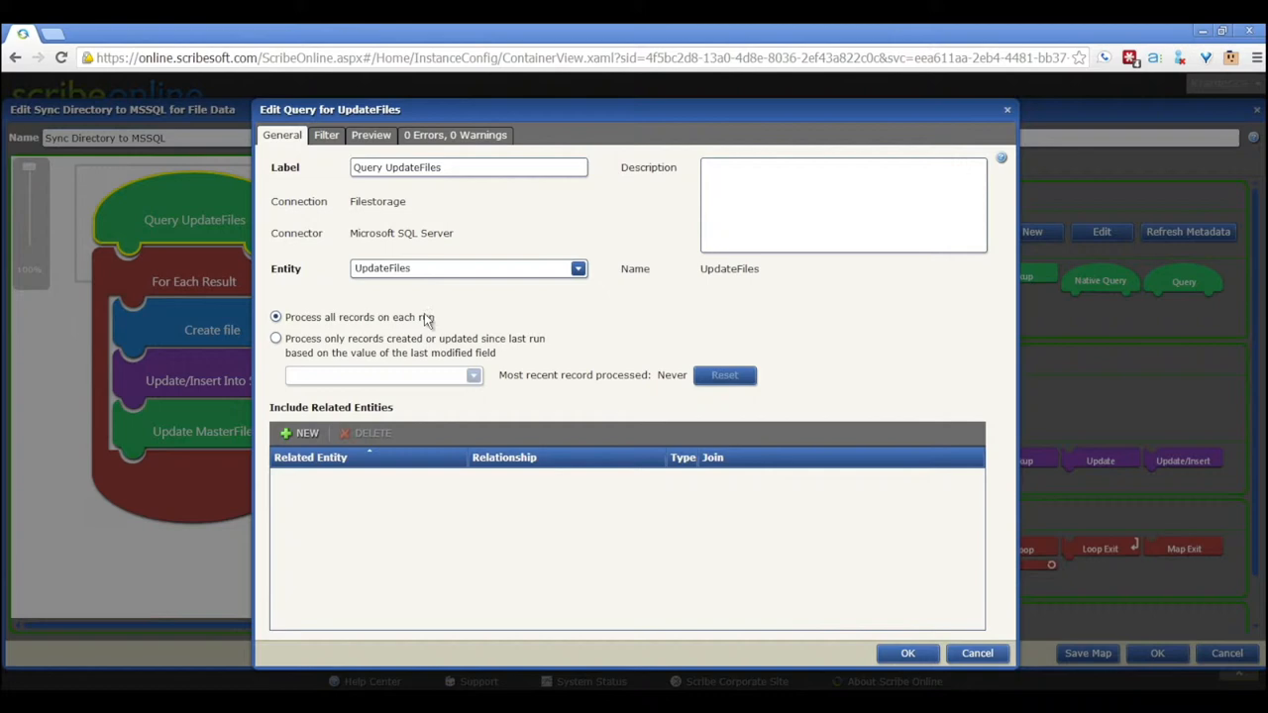
{"action": "left_click", "coordinate": [977, 653]}
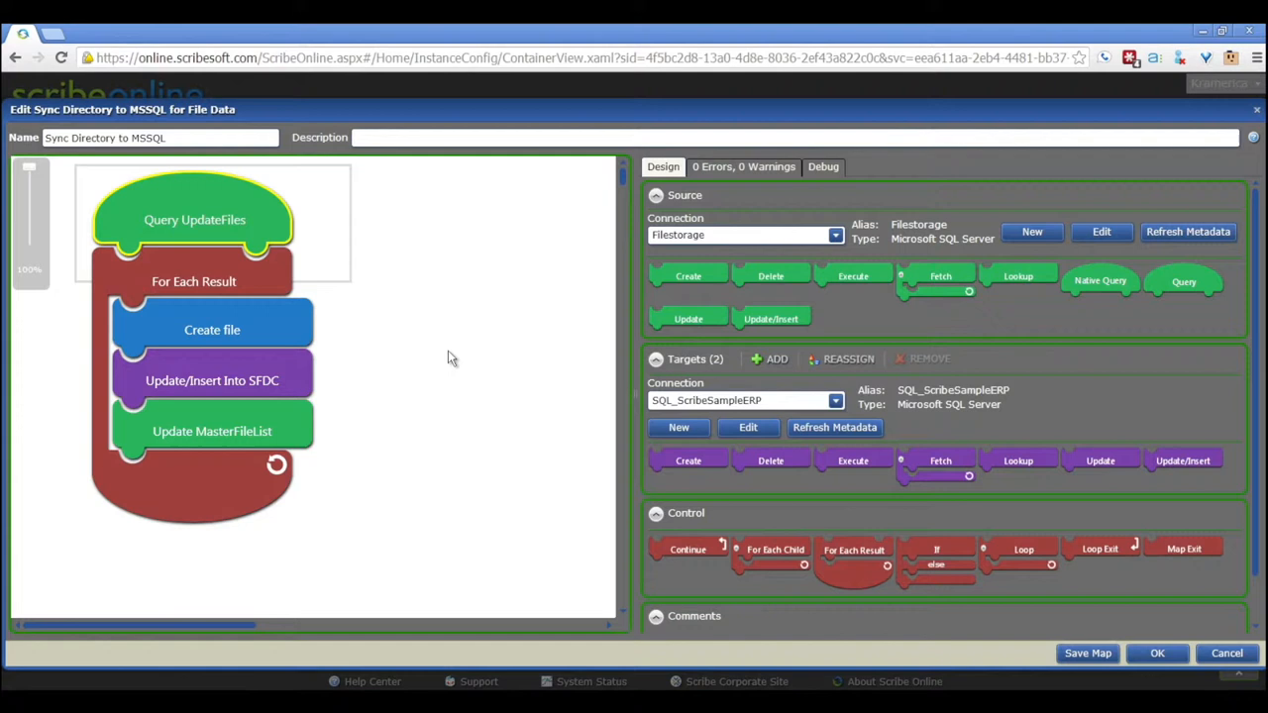
{"action": "mouse_move", "coordinate": [209, 283]}
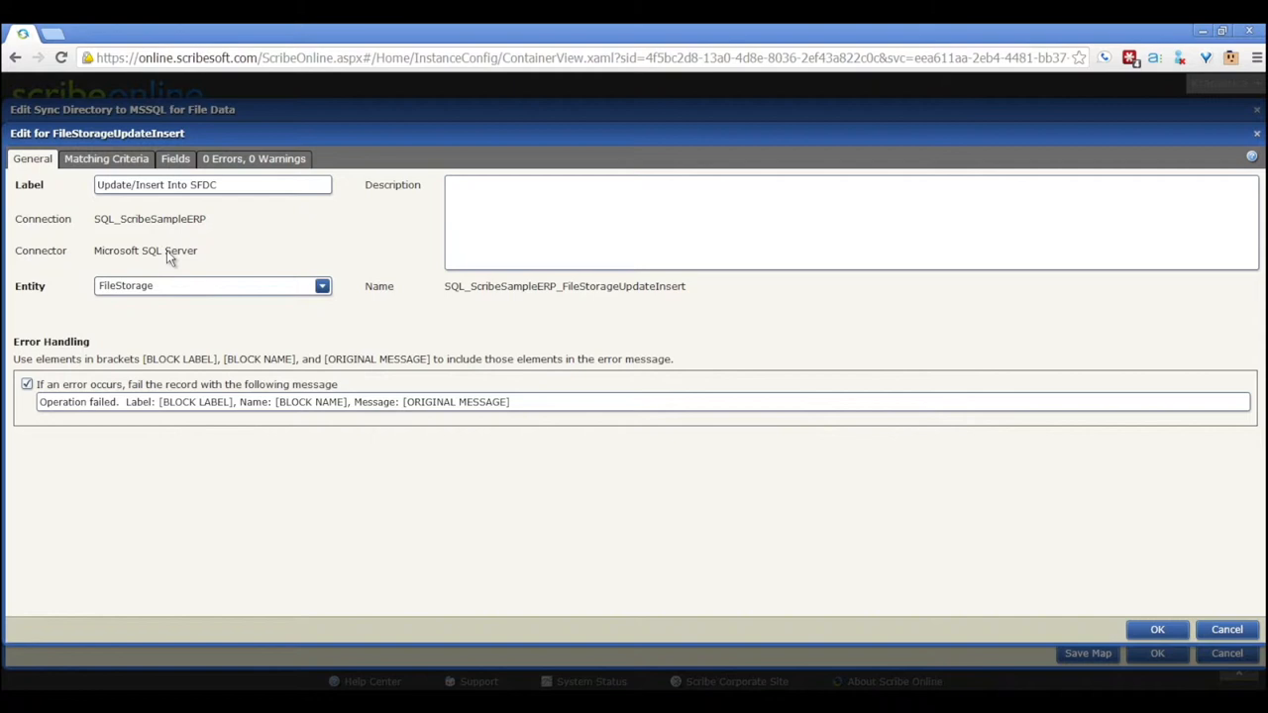
Close the FileStorageUpdateInsert settings dialog to return to the map designer
{"action": "left_click", "coordinate": [175, 158]}
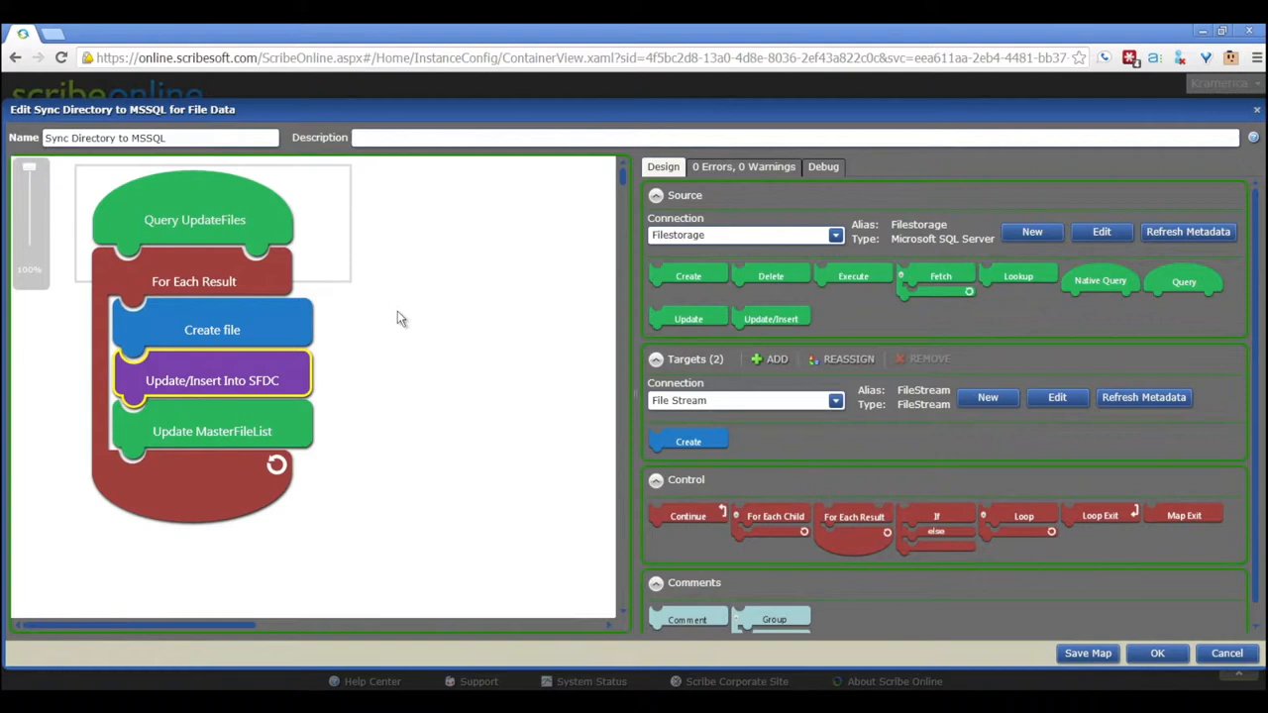
Open the Update MasterFileList step showing UpdateFile mapped to 'False'
{"action": "double_click", "coordinate": [212, 431]}
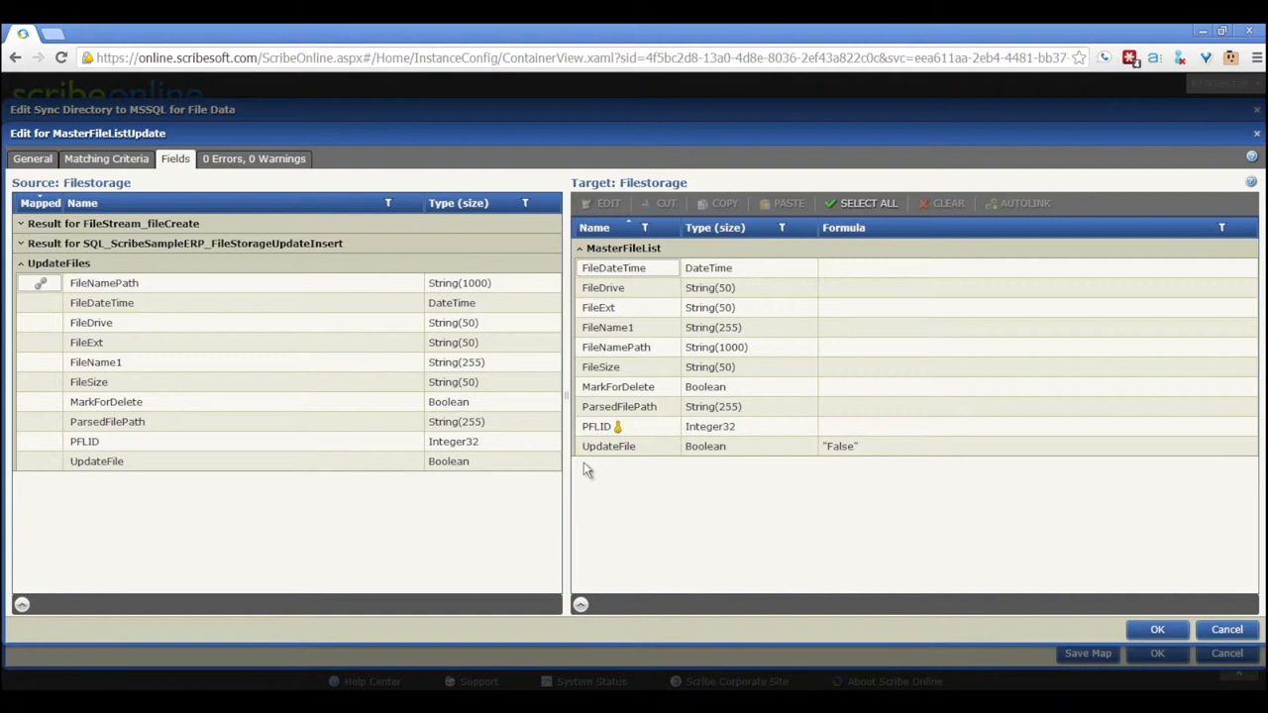
{"action": "mouse_move", "coordinate": [924, 496]}
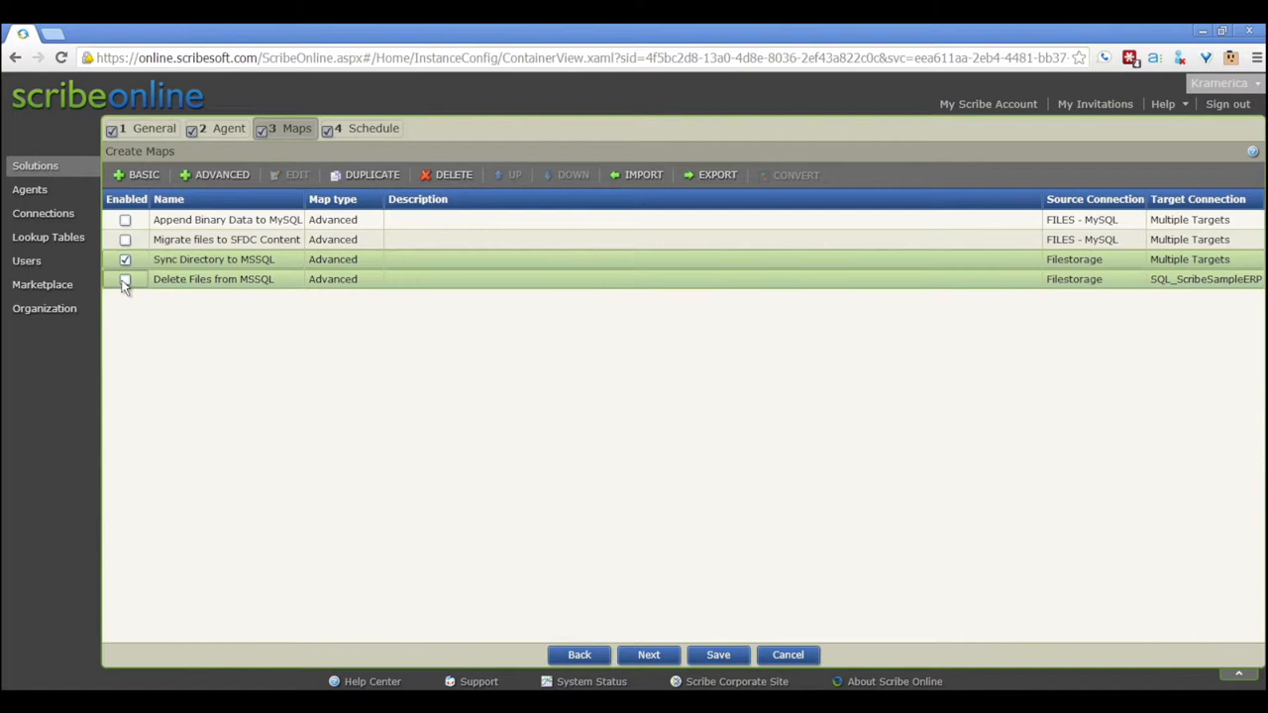
Inspect the Delete FileStorage and Delete MasterFileList blocks, closing settings without changes
{"action": "double_click", "coordinate": [213, 279]}
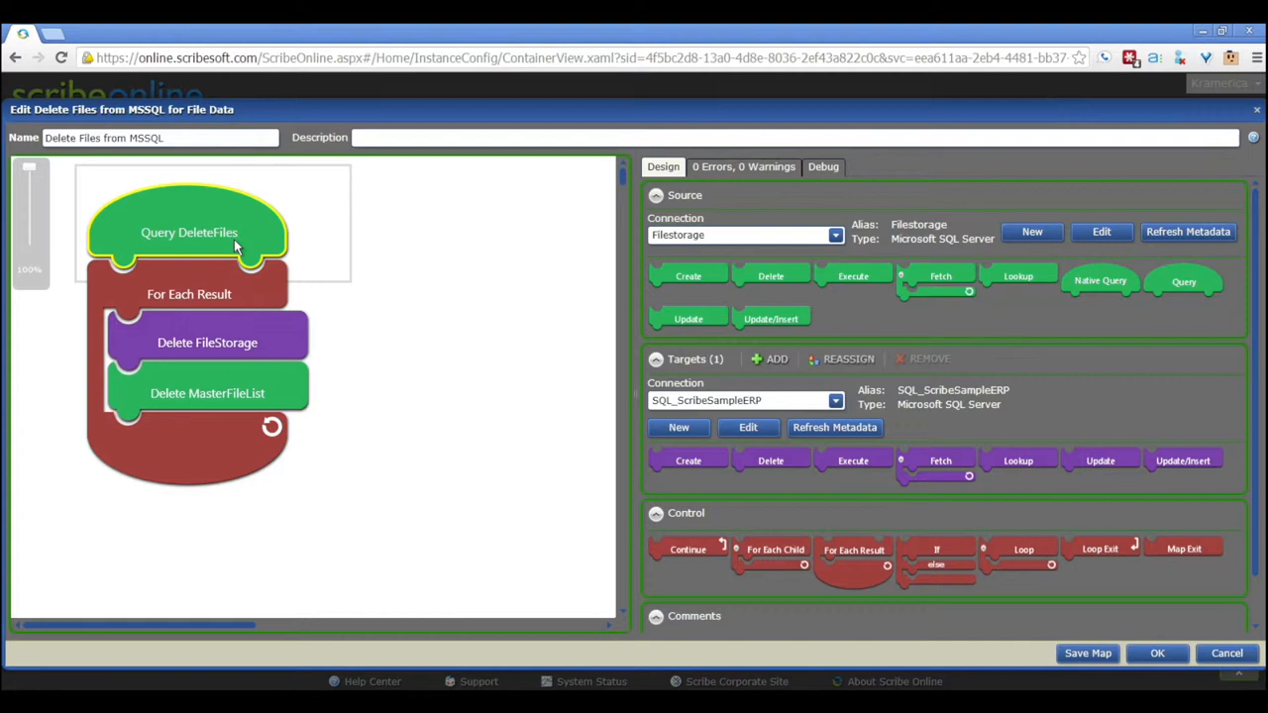
{"action": "left_click", "coordinate": [207, 342]}
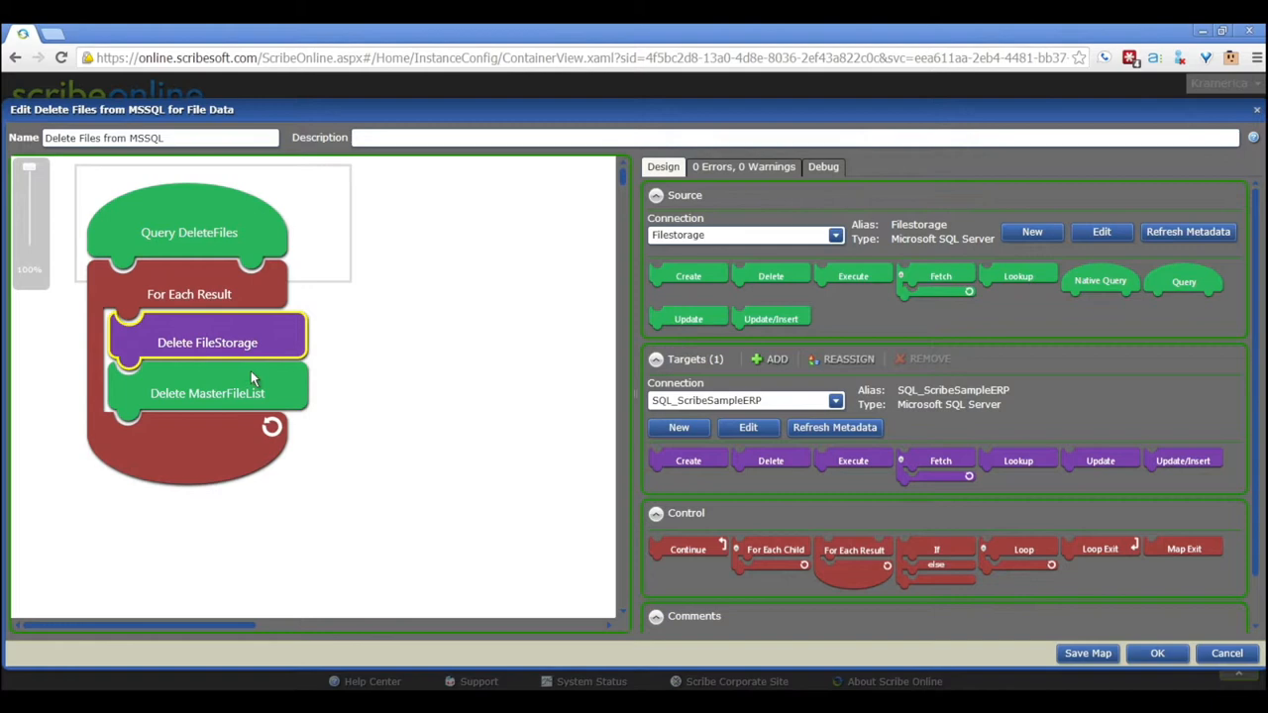
{"action": "double_click", "coordinate": [207, 393]}
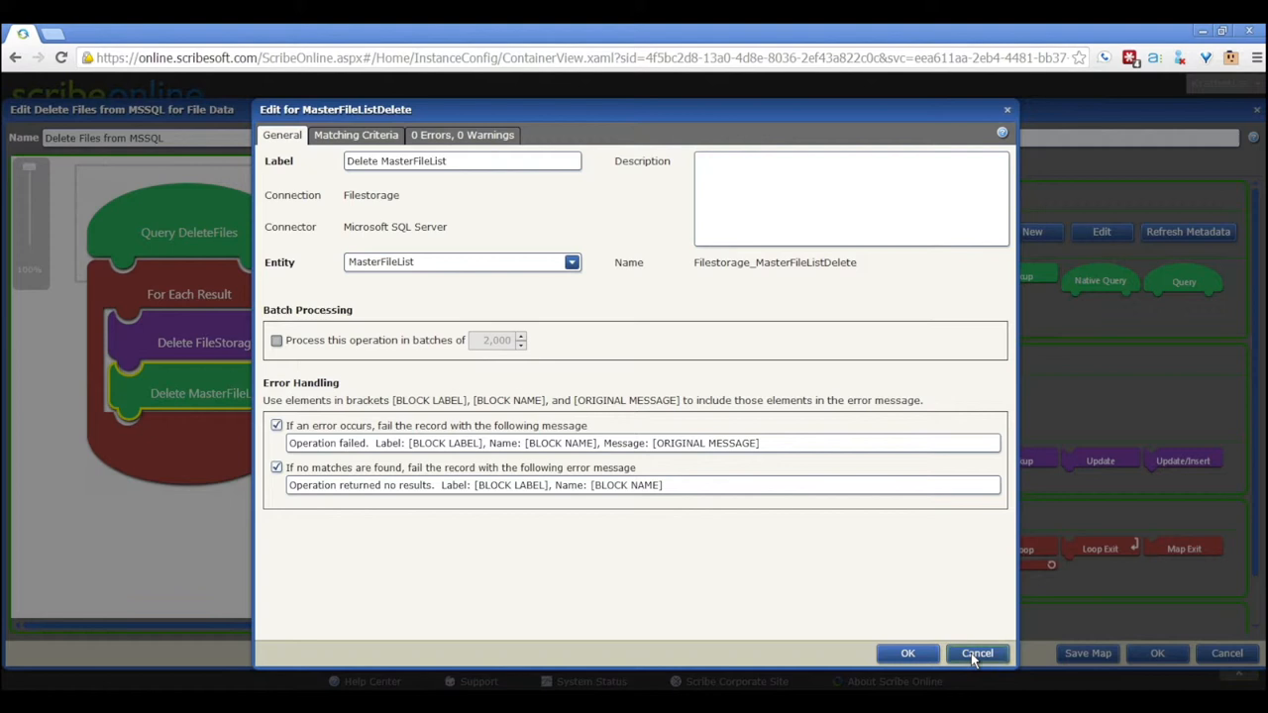
{"action": "left_click", "coordinate": [356, 135]}
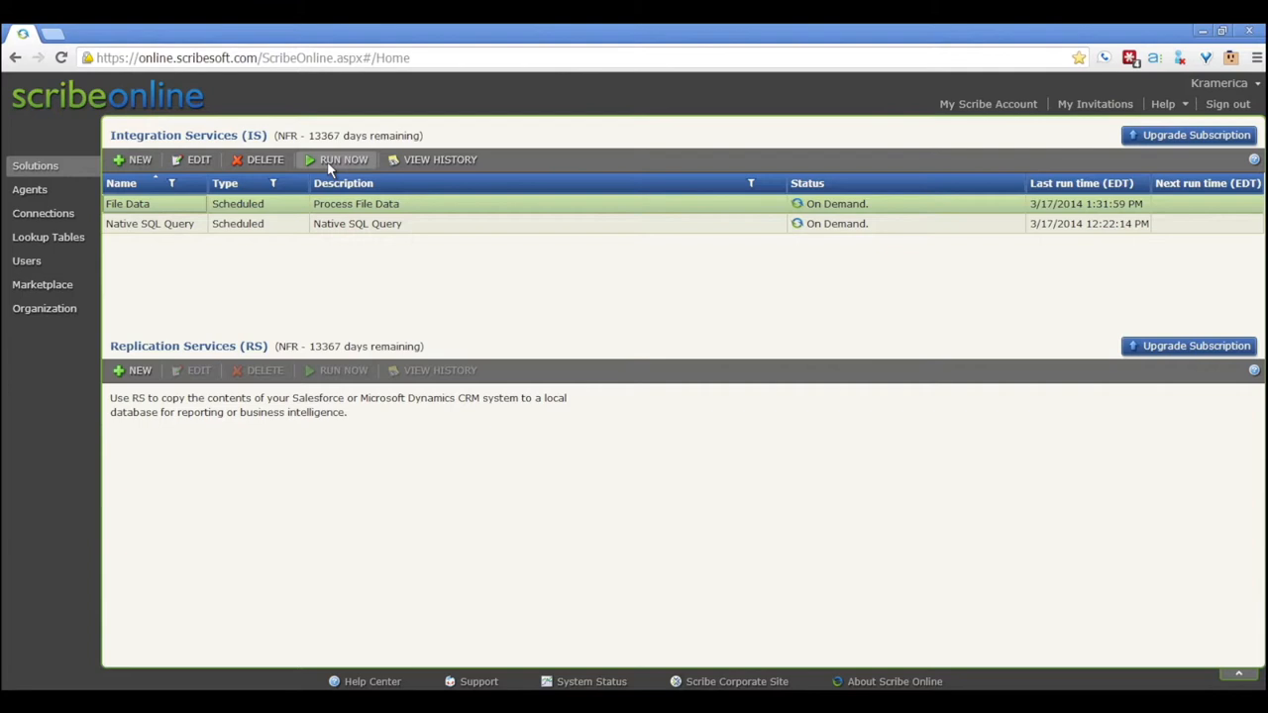
Run the File Data solution on demand
{"action": "left_click", "coordinate": [344, 160]}
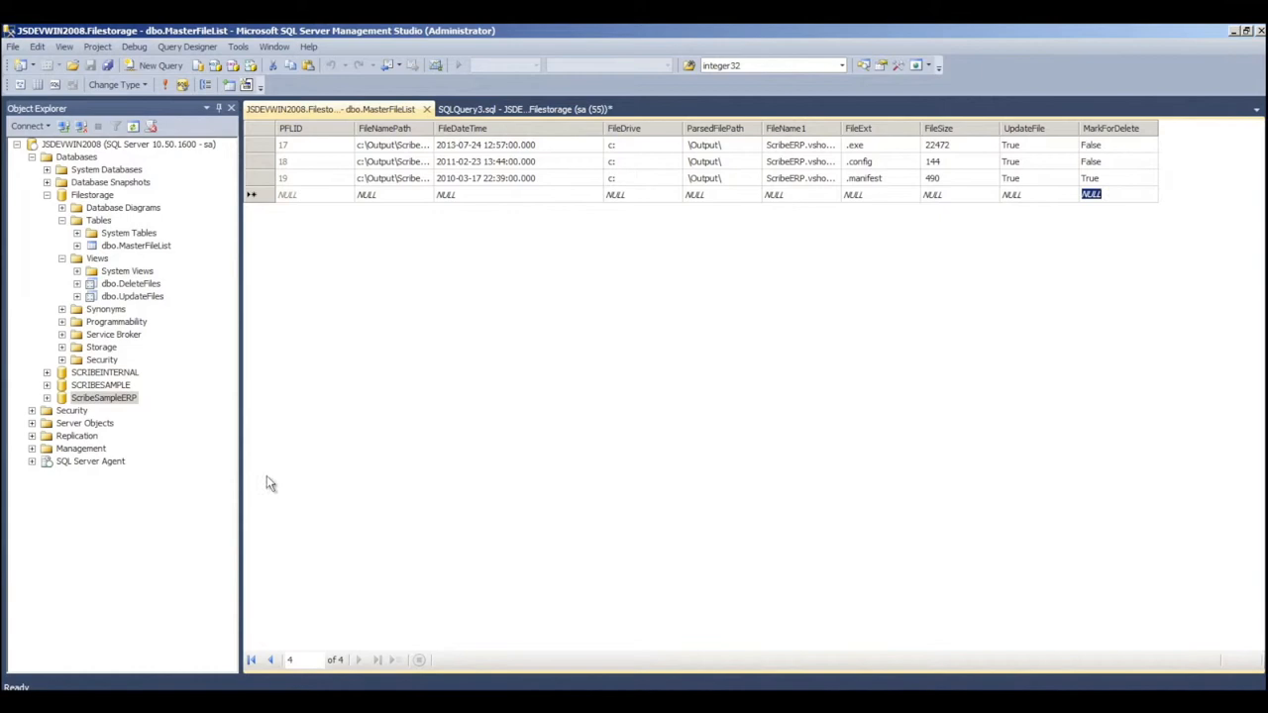
Open Edit Top 200 Rows for the ScribeSampleERP dbo.FileStorage table
{"action": "left_click", "coordinate": [47, 397]}
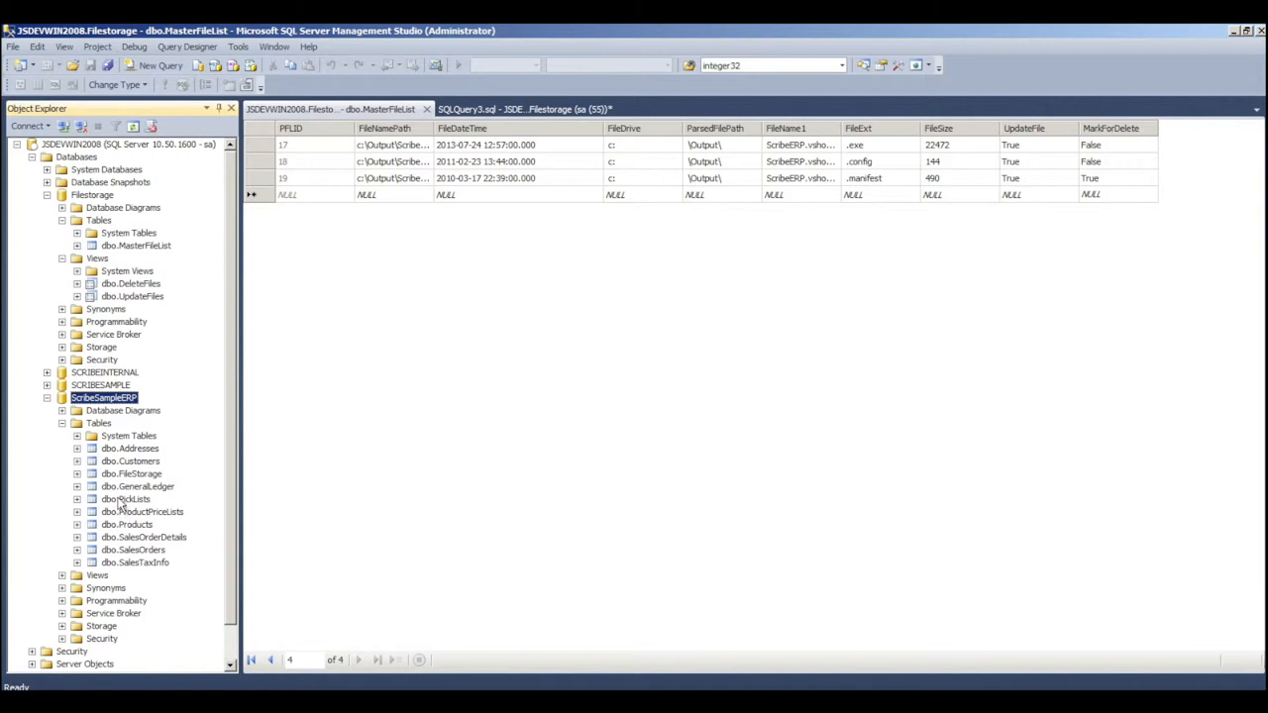
{"action": "right_click", "coordinate": [130, 473]}
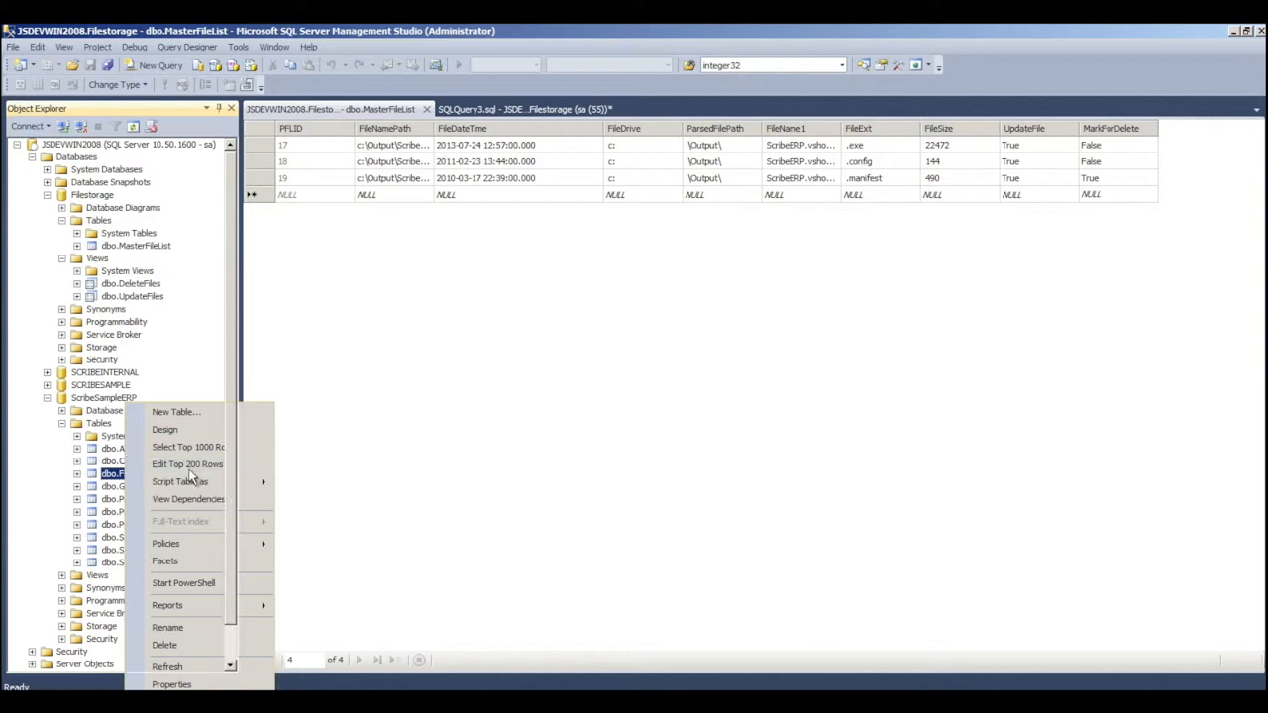
{"action": "left_click", "coordinate": [187, 447]}
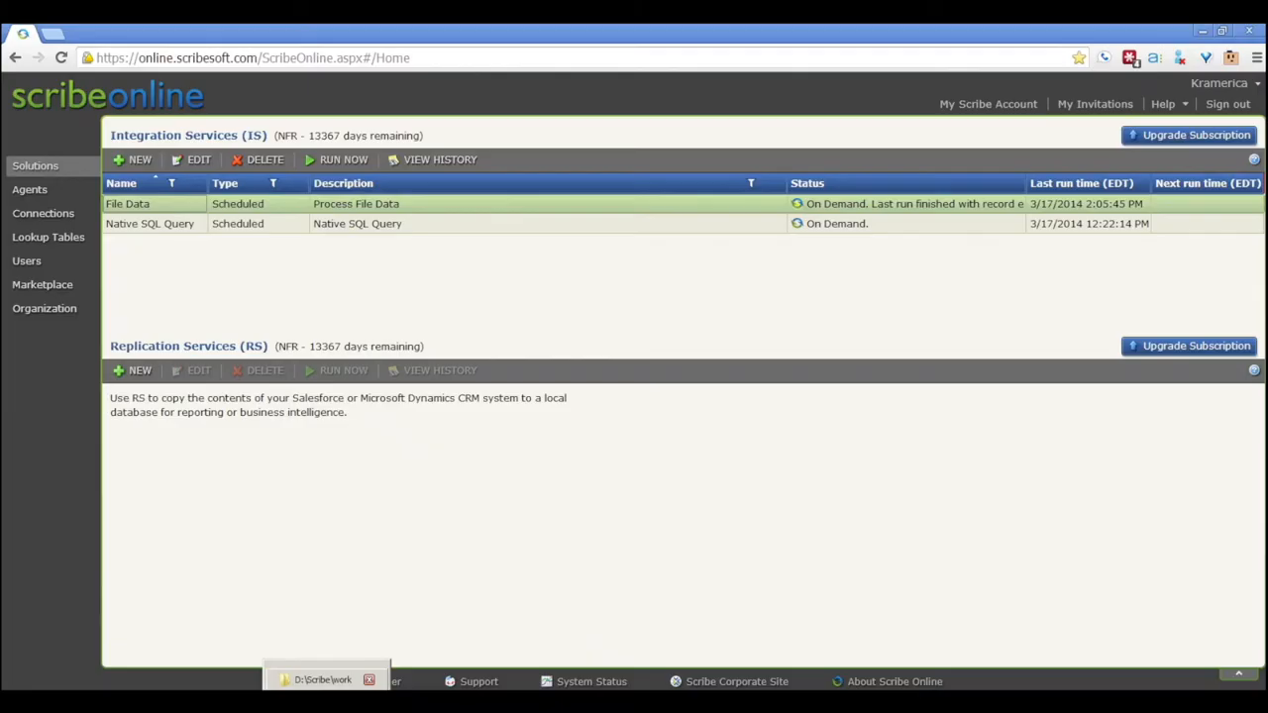
Switch to the C:\Output folder window on the server
{"action": "left_click", "coordinate": [322, 680]}
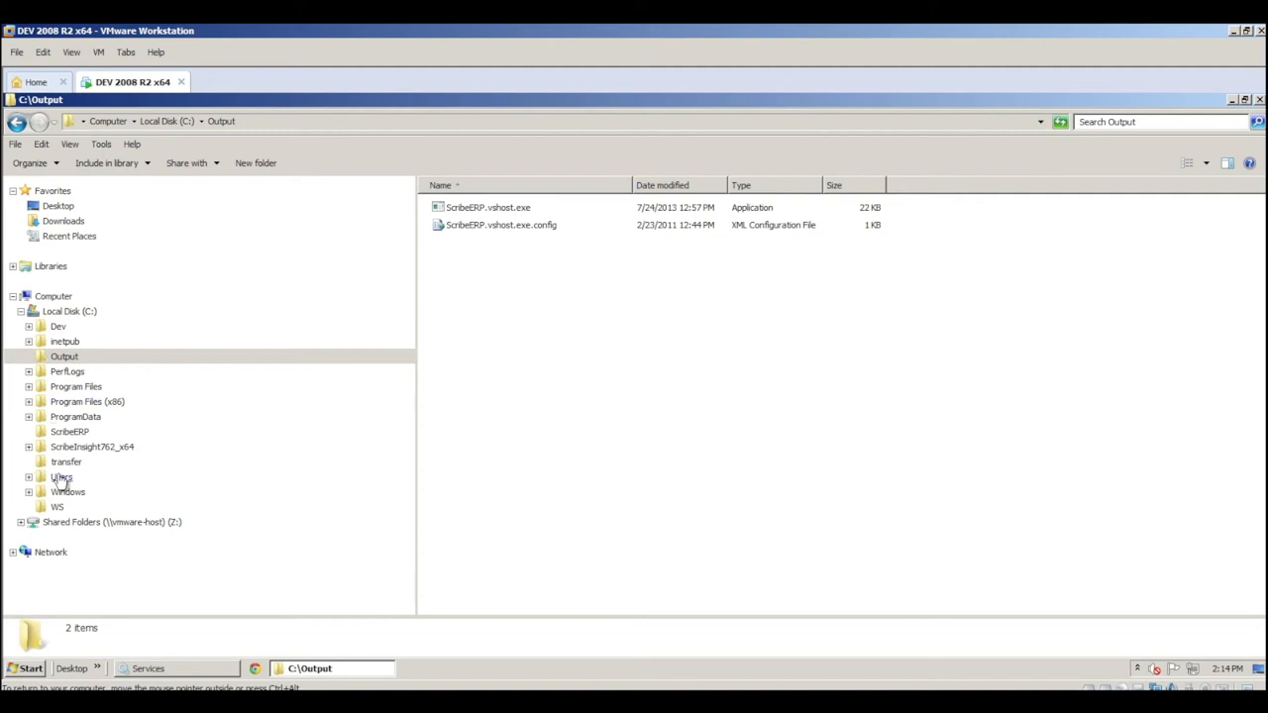
Bring up Windows Services to confirm Scribe Online Agent is started
{"action": "left_click", "coordinate": [147, 668]}
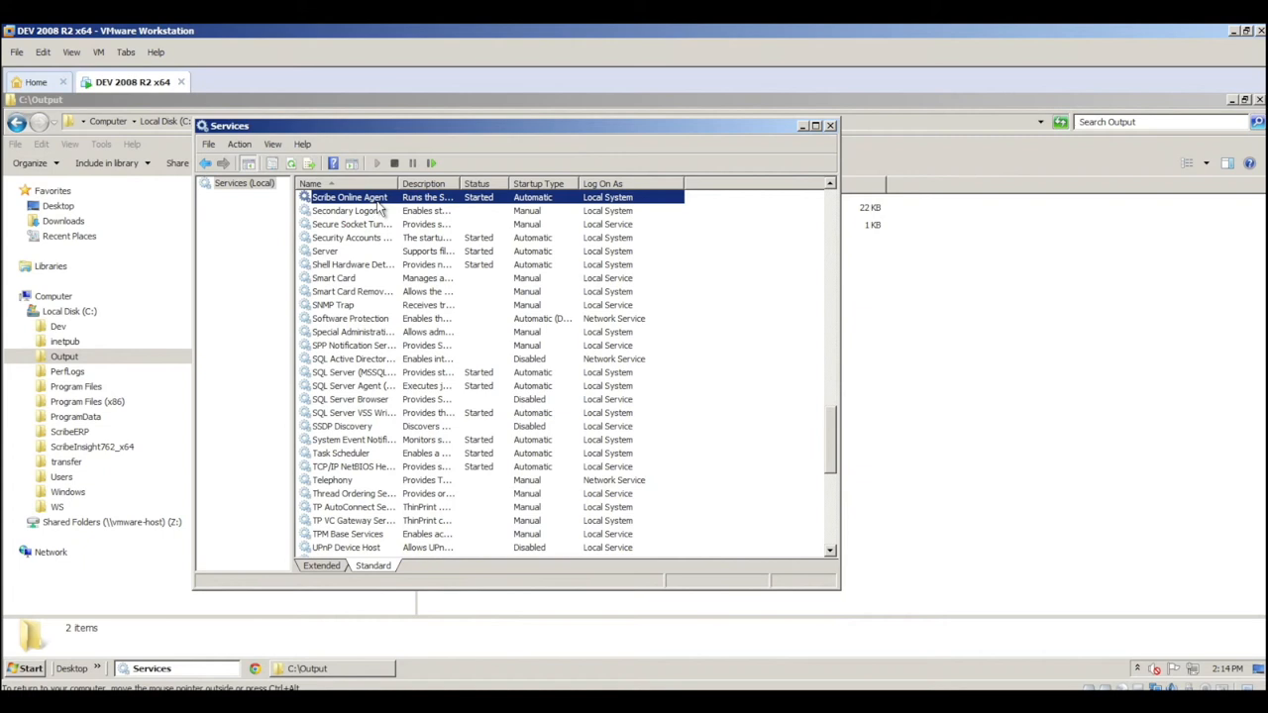
{"action": "mouse_move", "coordinate": [609, 203]}
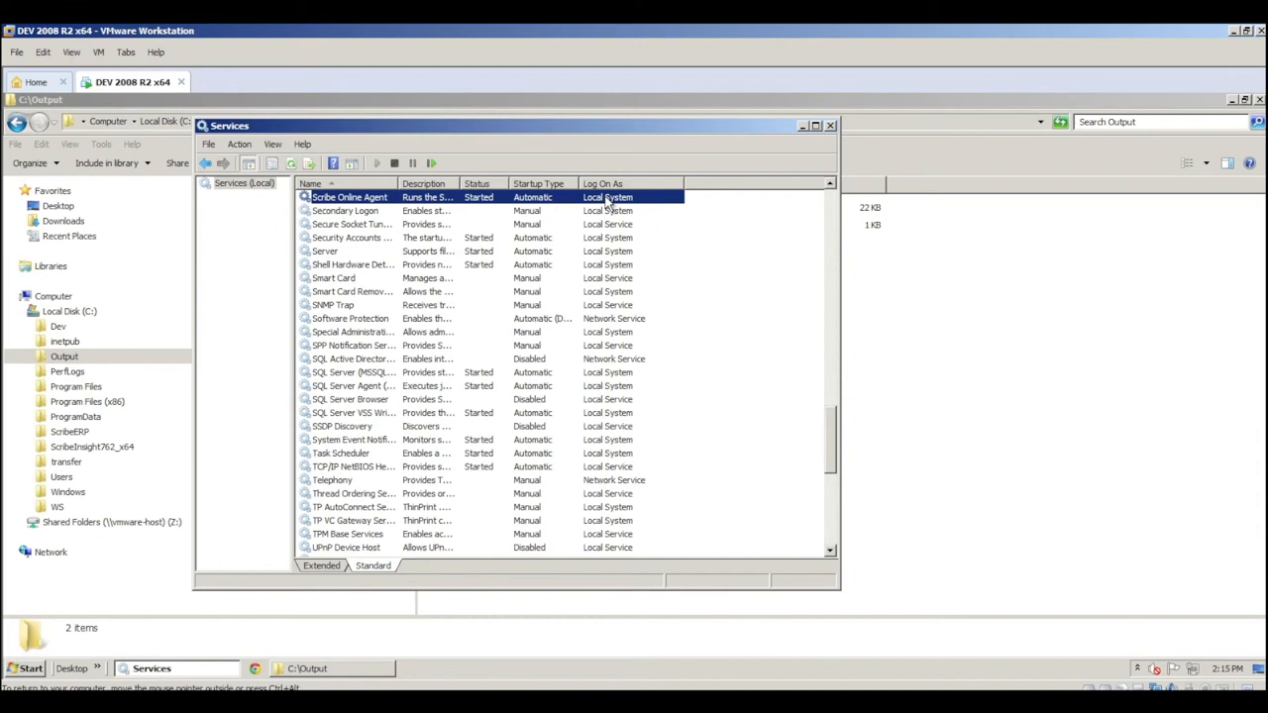